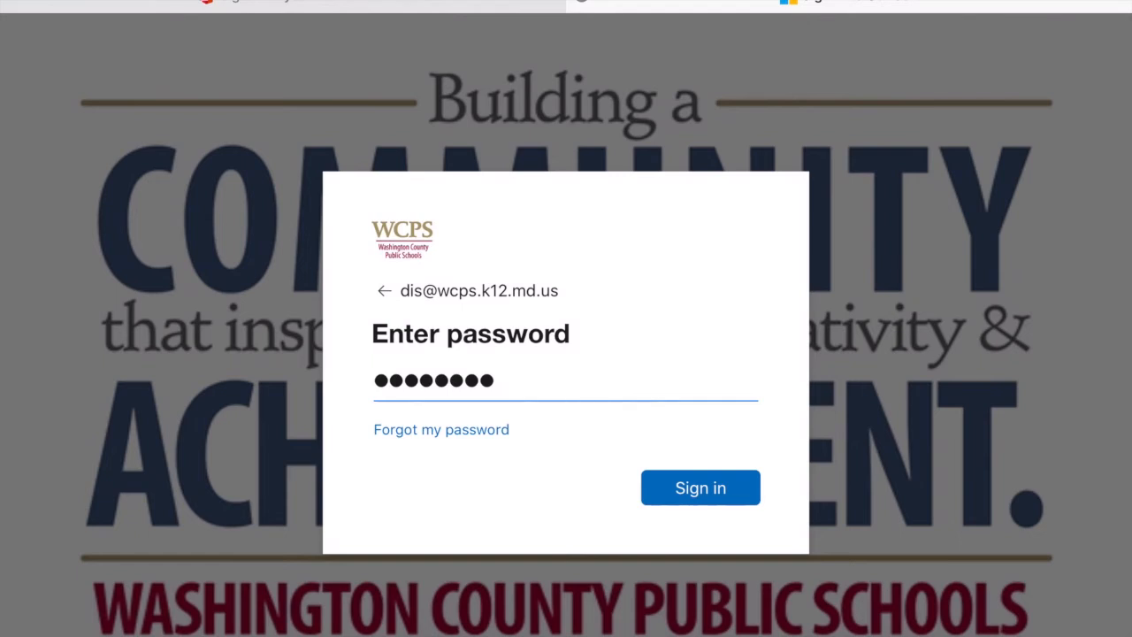
mouse_move(701, 487)
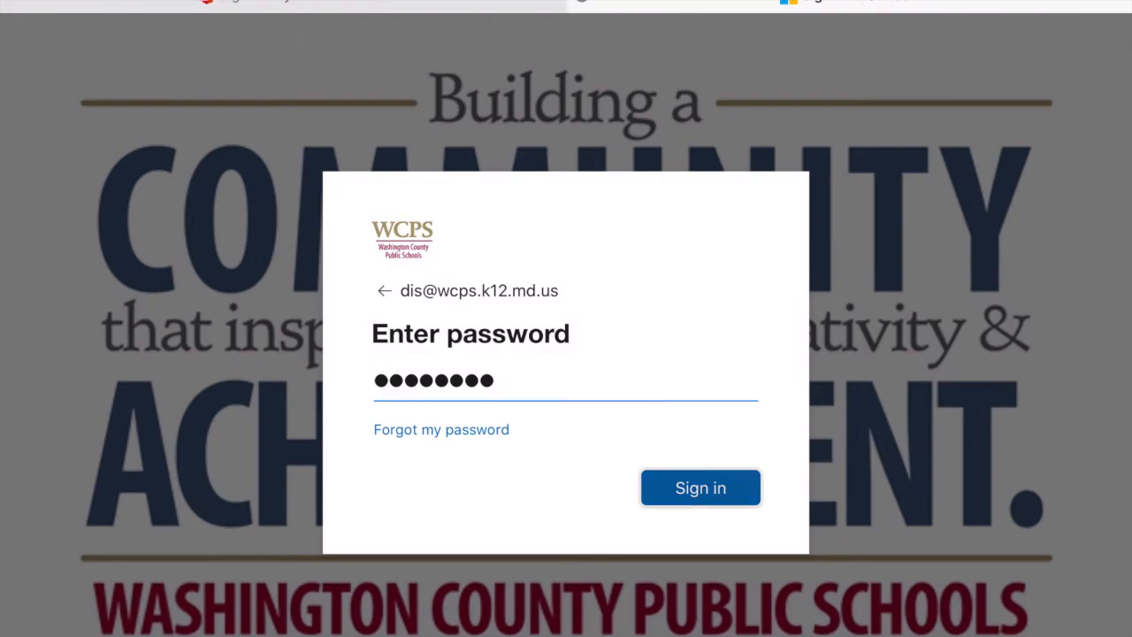
Step: Submit the WCPS account password to sign in to Outlook
click(701, 488)
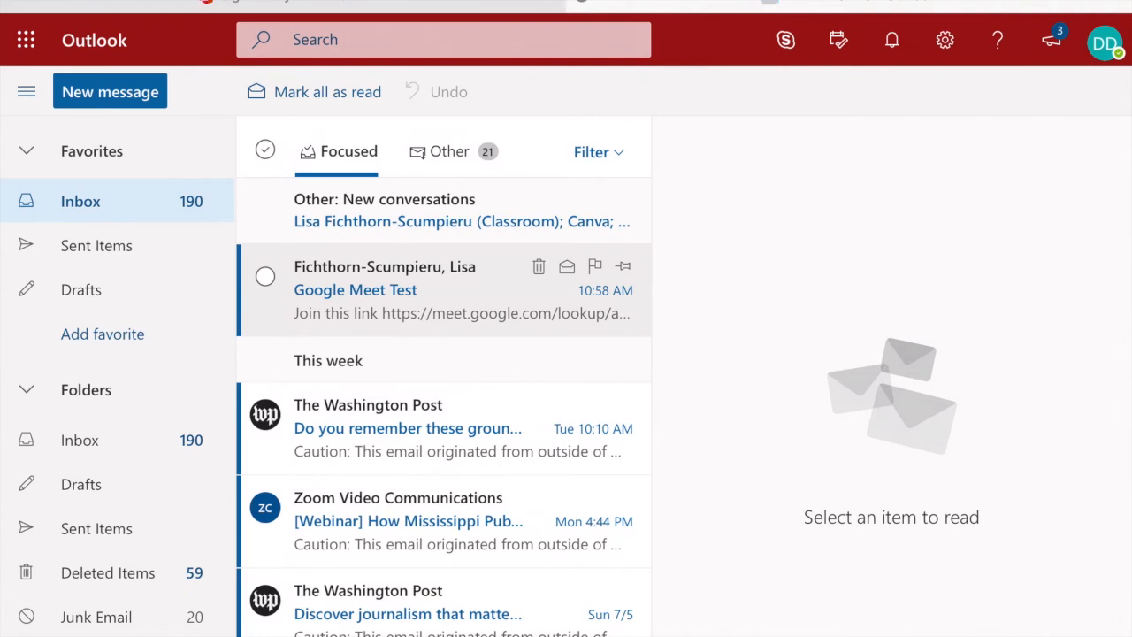
Step: Open the 'Google Meet Test' email and follow its meet.google.com link
click(355, 289)
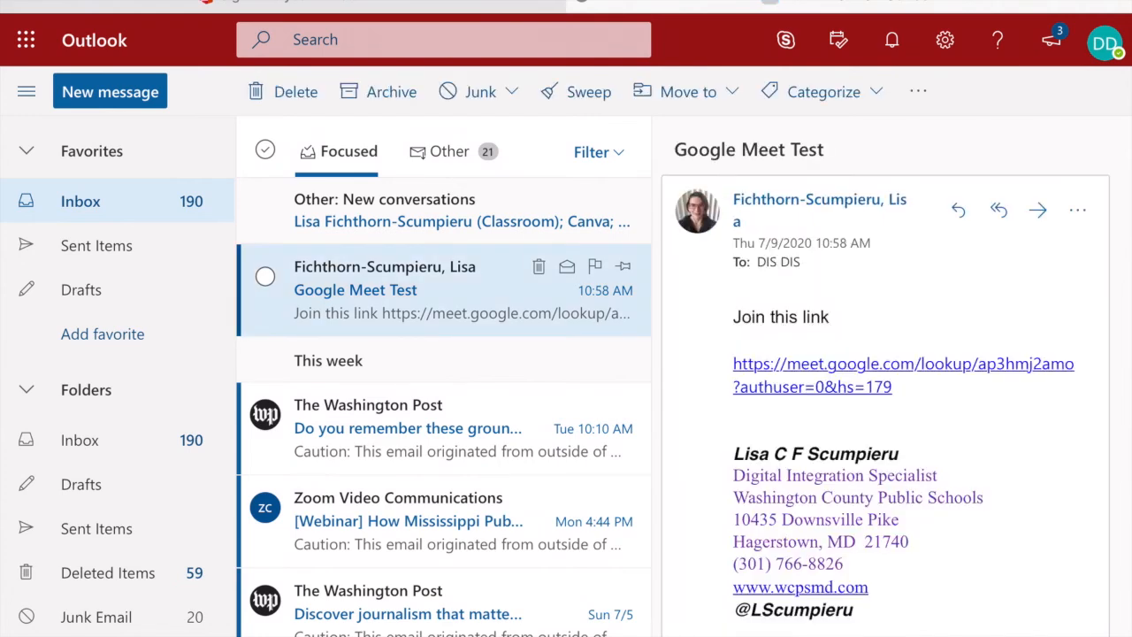
click(903, 364)
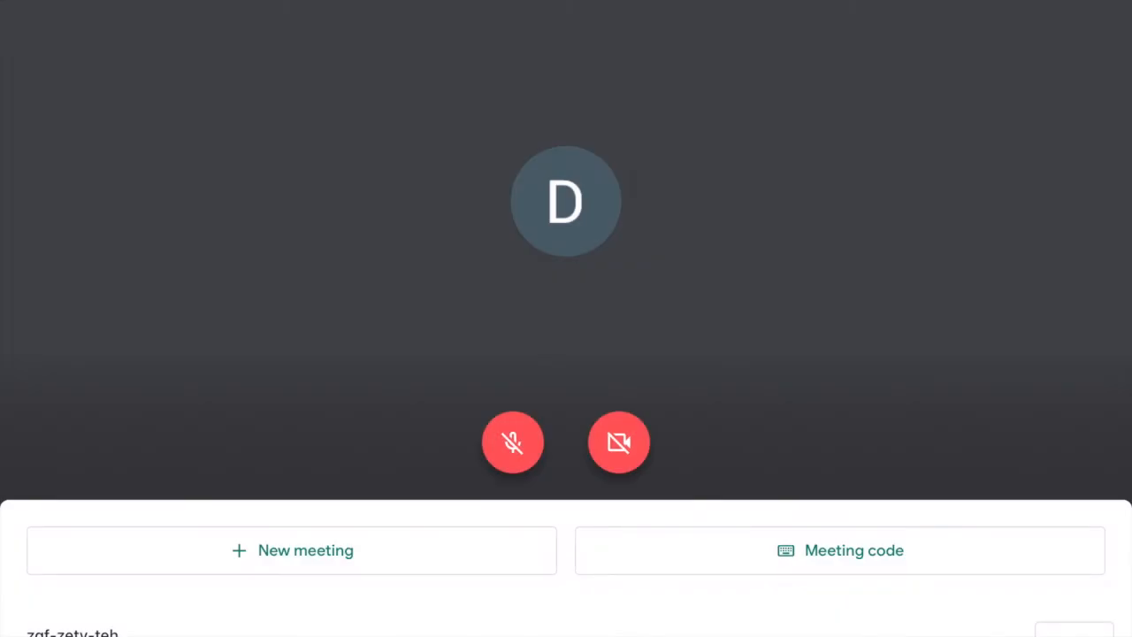